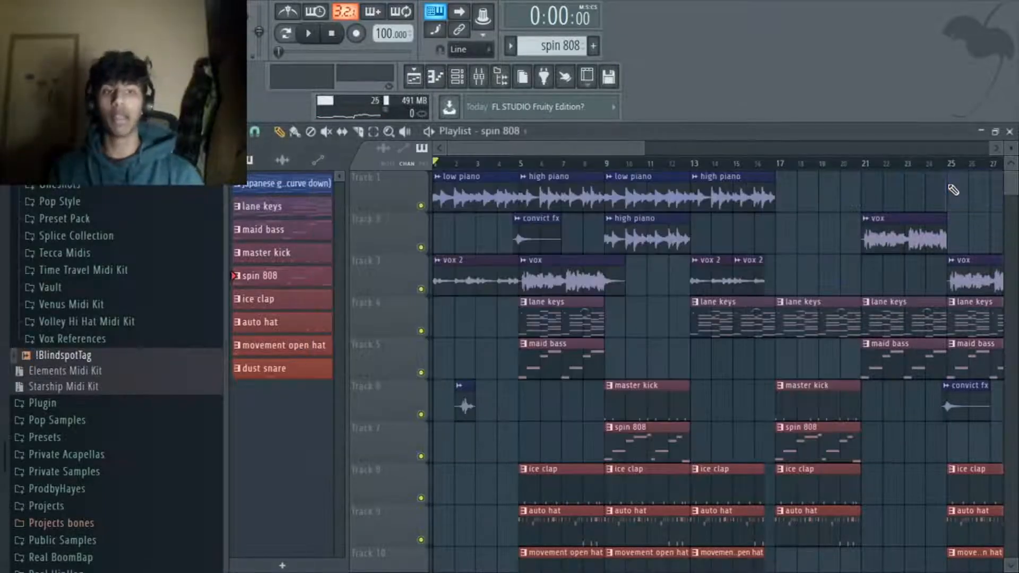
- Bring up the FL Keys 'japanese guitar curve down' pattern's four-bar chord notes in the Piano roll
left_click(307, 33)
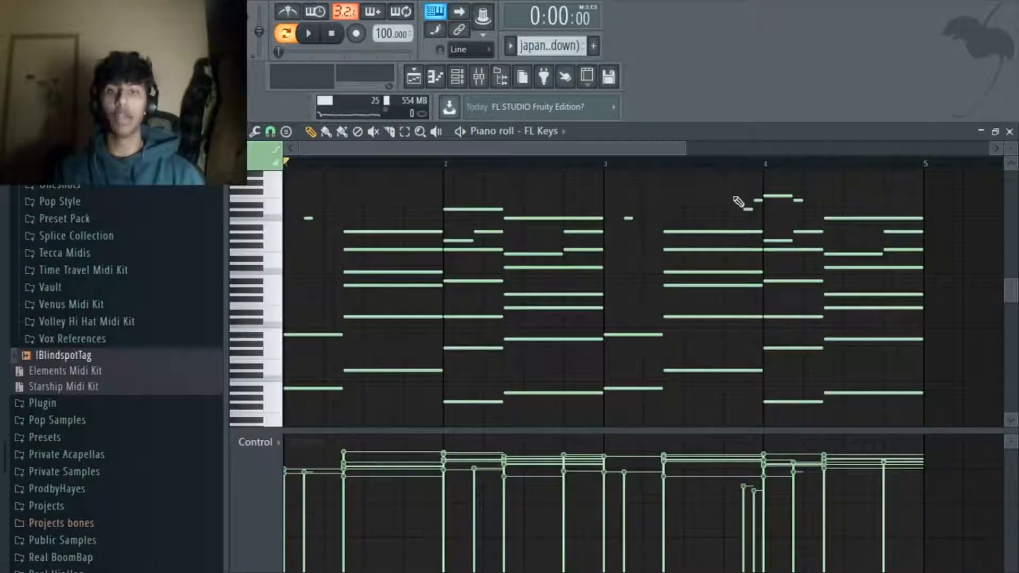
left_click(308, 33)
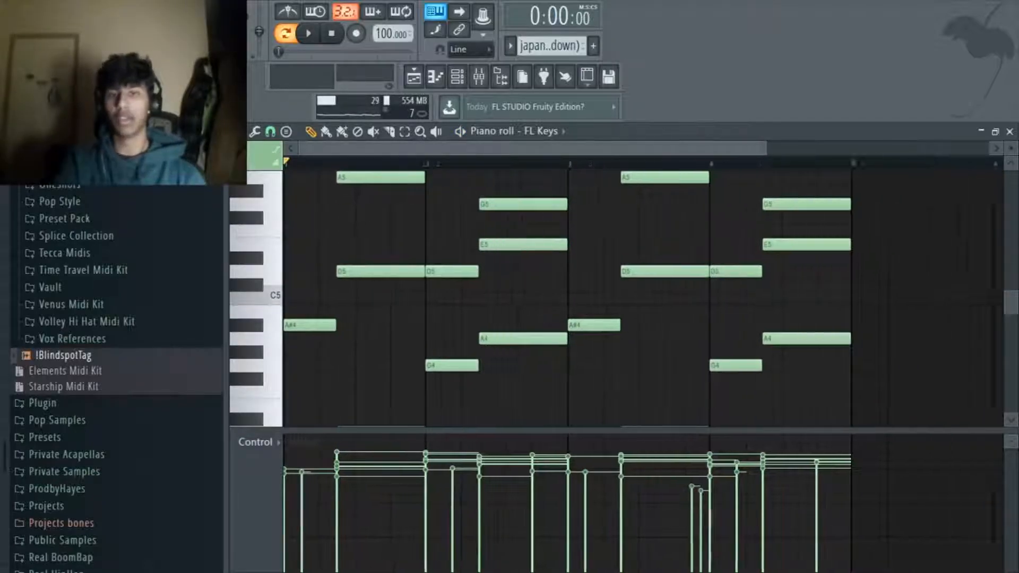
scroll("down", 3)
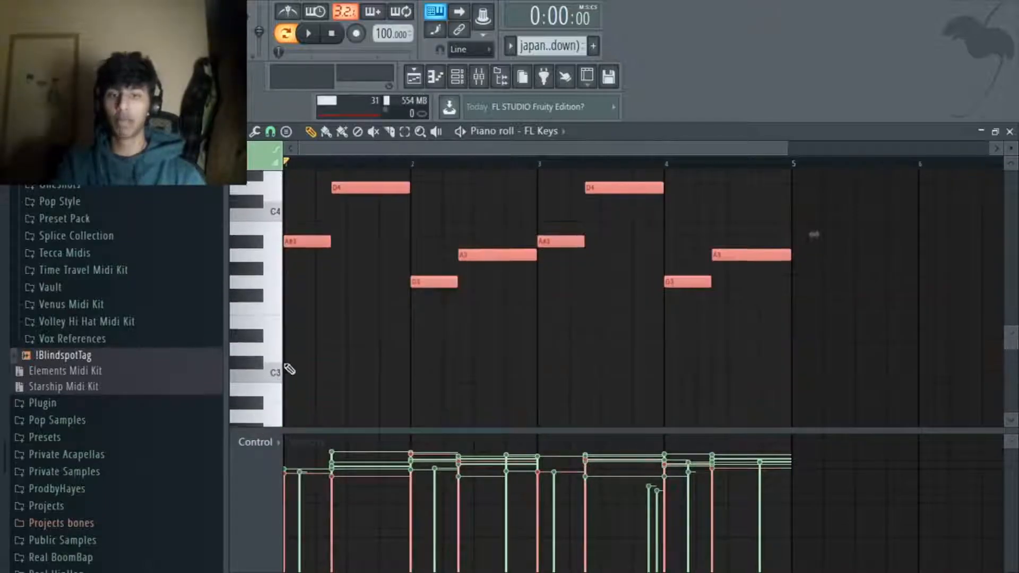
scroll("down", 3)
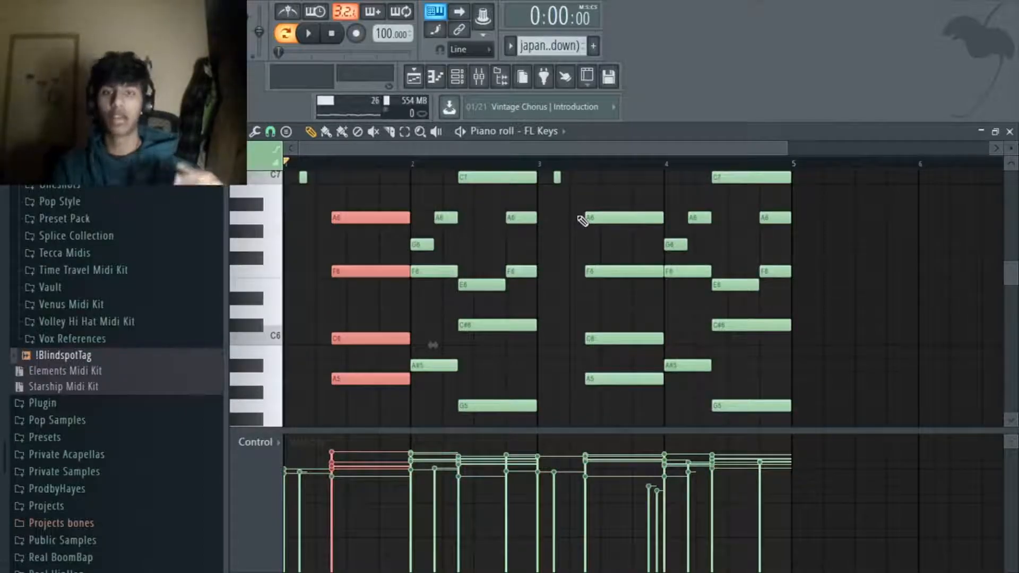
left_click(308, 33)
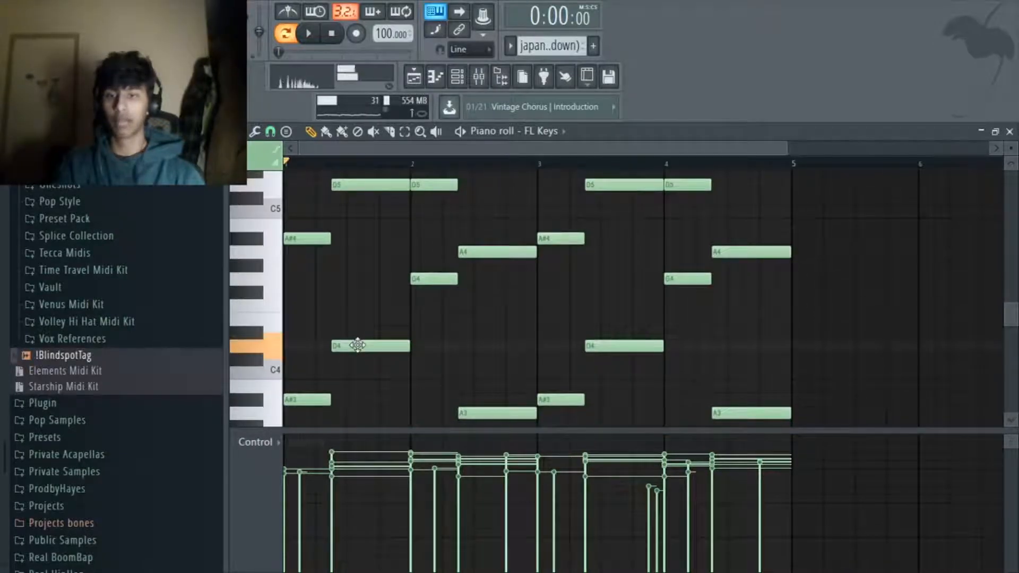
left_click_drag(370, 345, 370, 305)
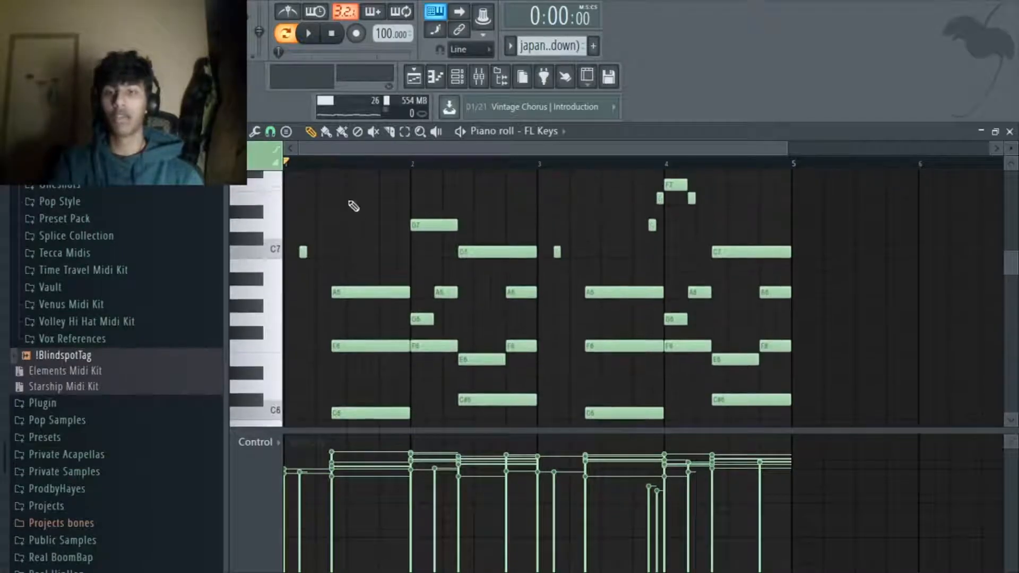
left_click(308, 33)
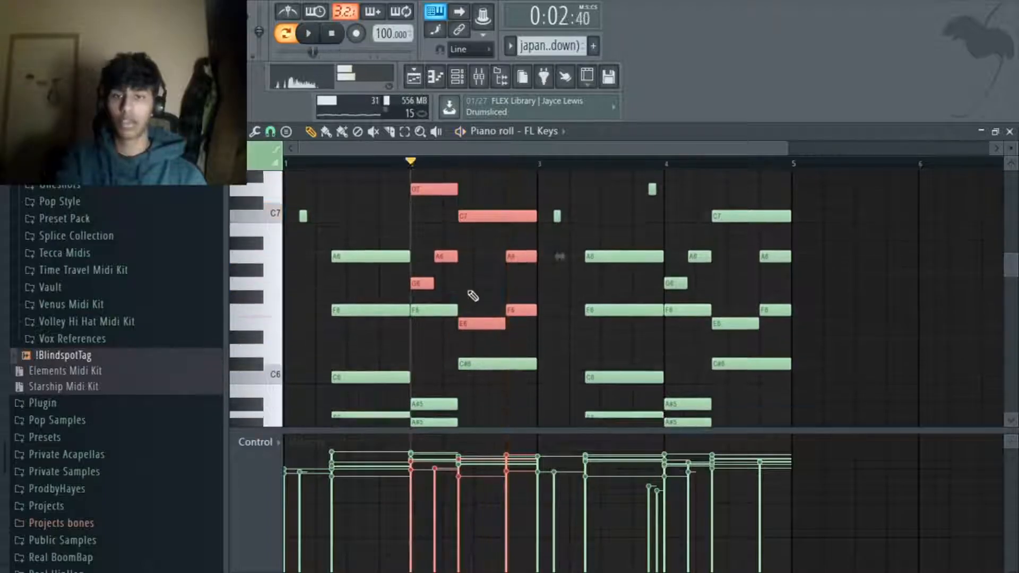
- Audition selected groups of piano notes with Play/Stop, then return to the Playlist arrangement
scroll("down", 3)
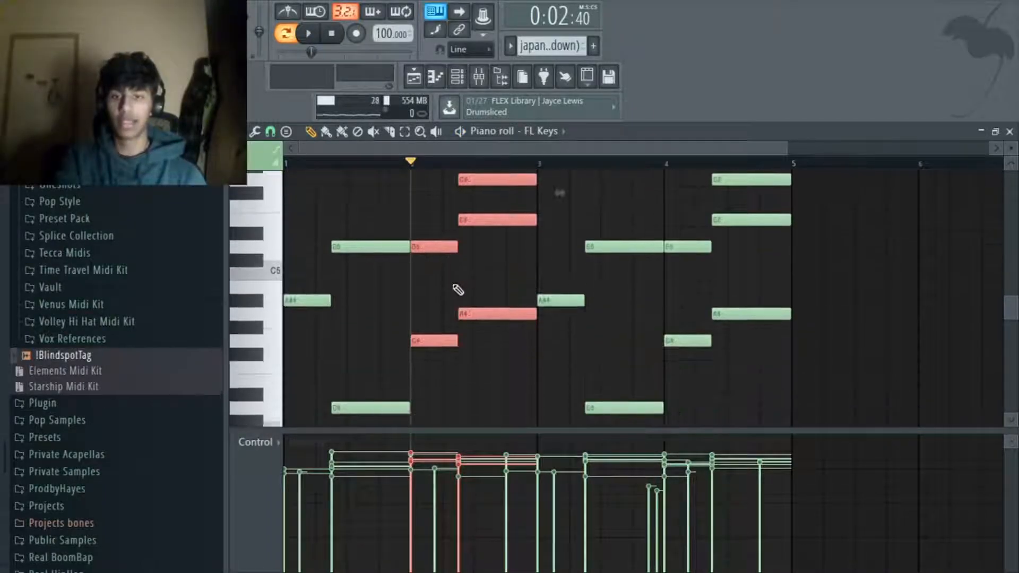
scroll("down", 3)
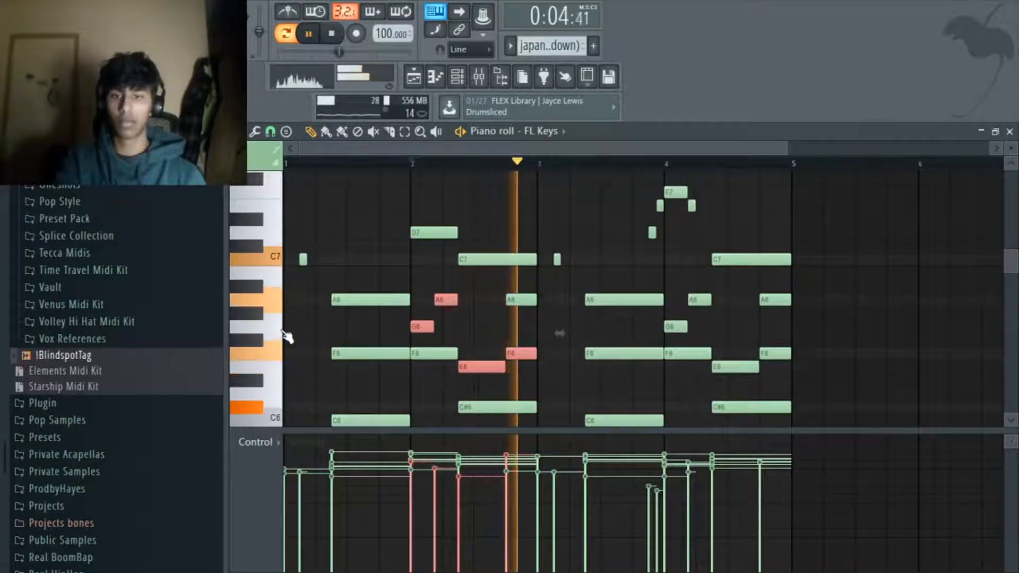
left_click(332, 33)
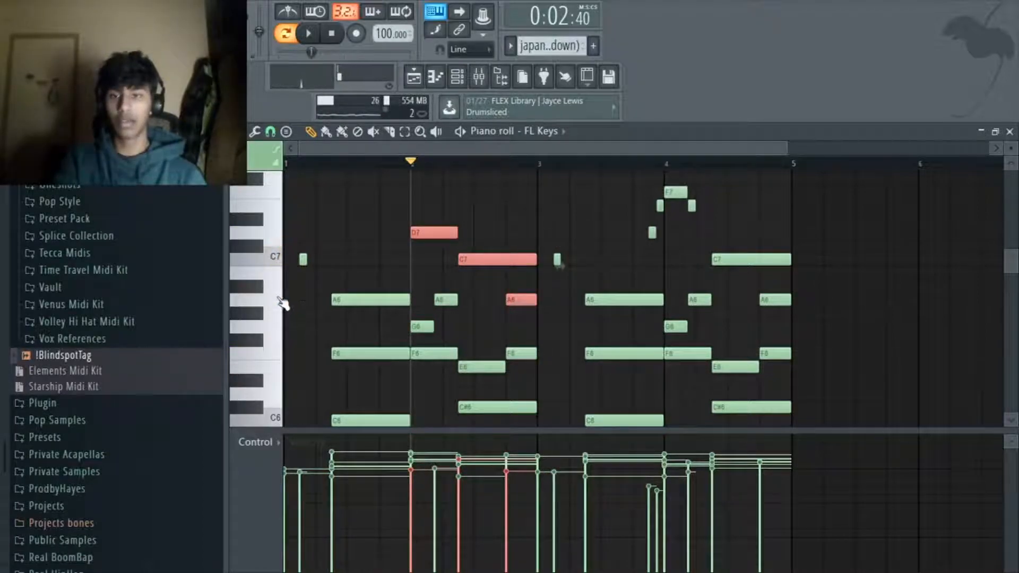
left_click(308, 33)
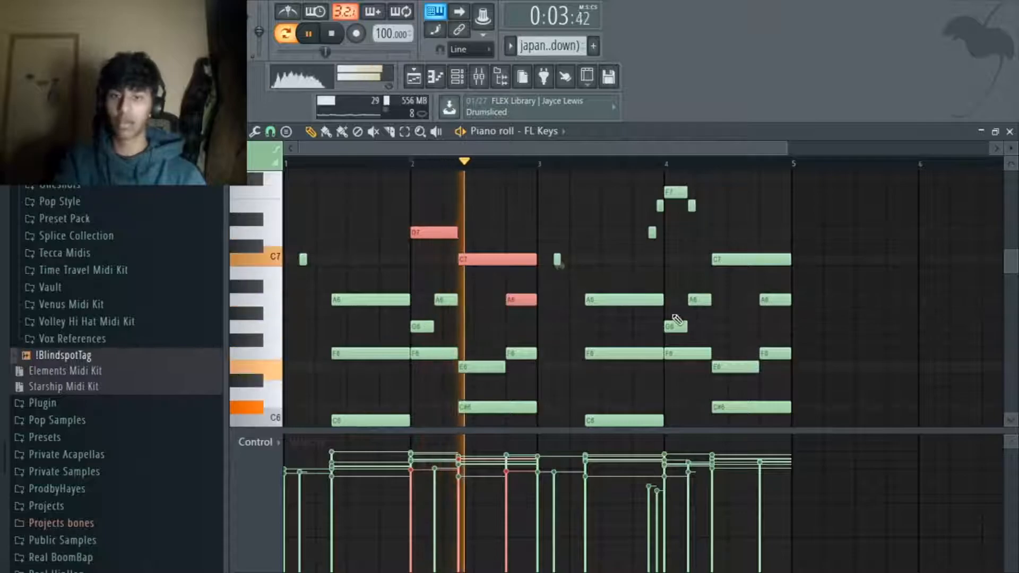
left_click(307, 33)
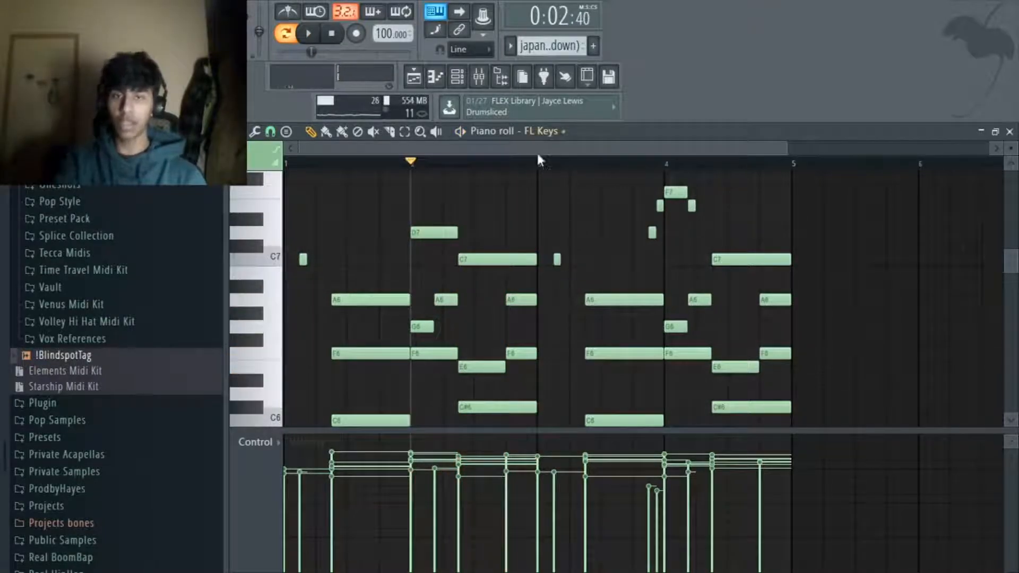
left_click(308, 33)
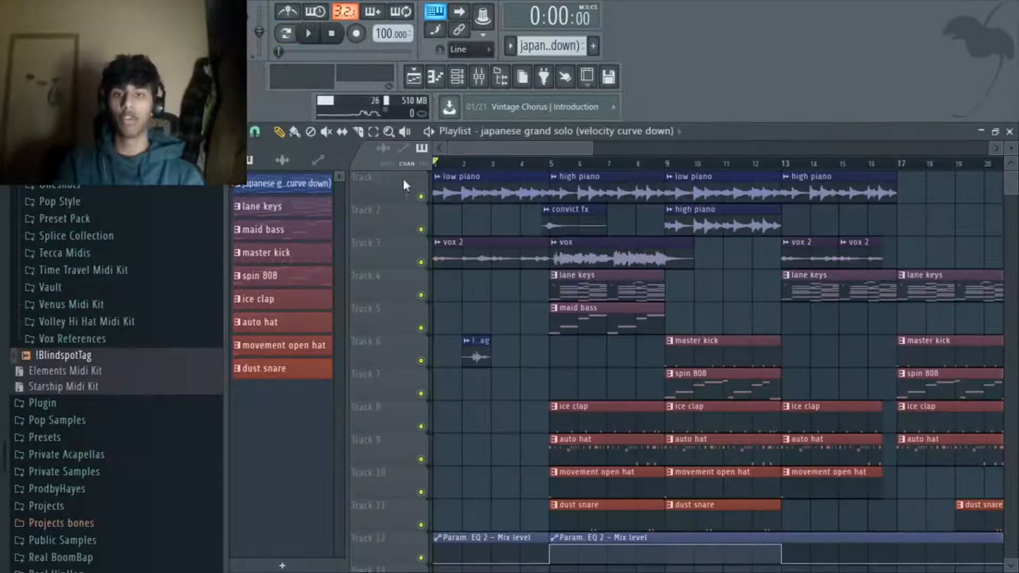
- Solo the vox track from bar 5 and show the vocal chop's full waveform in Edison
left_click(307, 33)
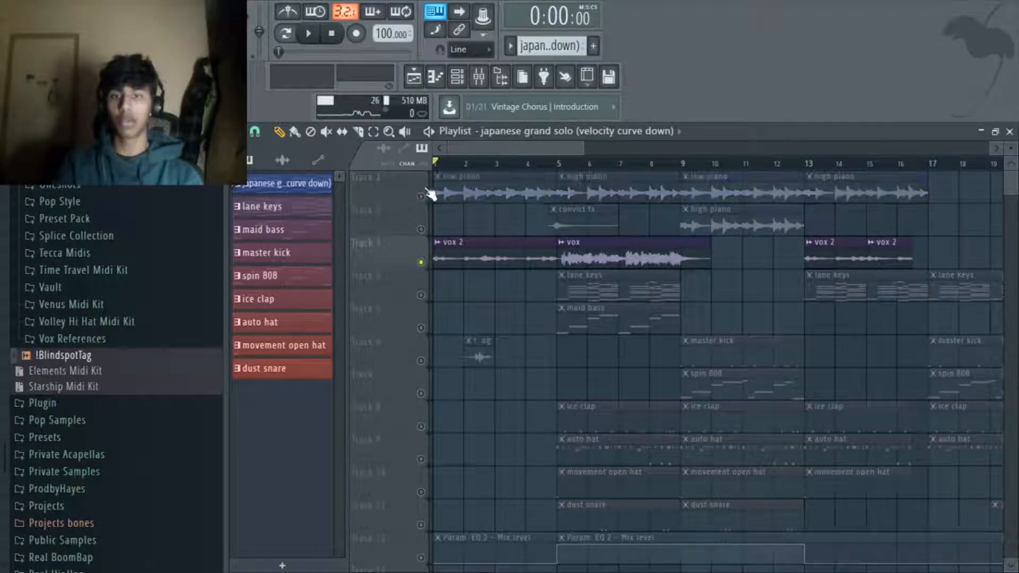
left_click(307, 33)
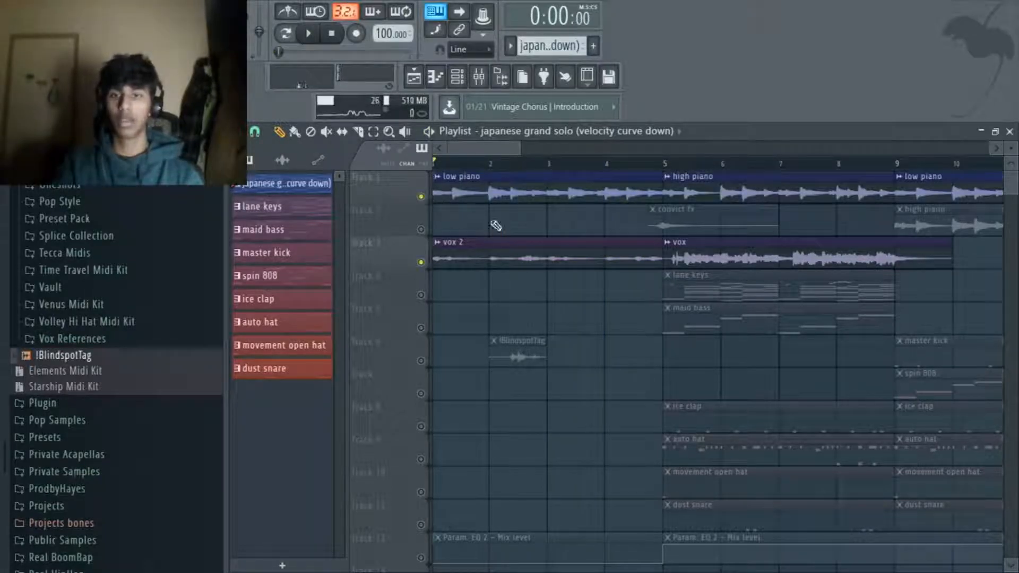
left_click(307, 33)
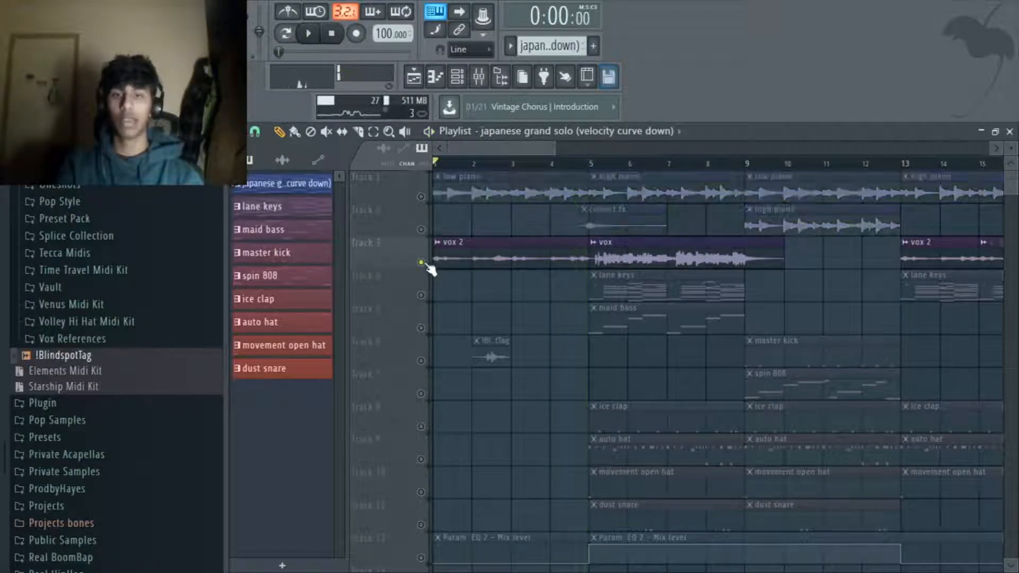
left_click(307, 33)
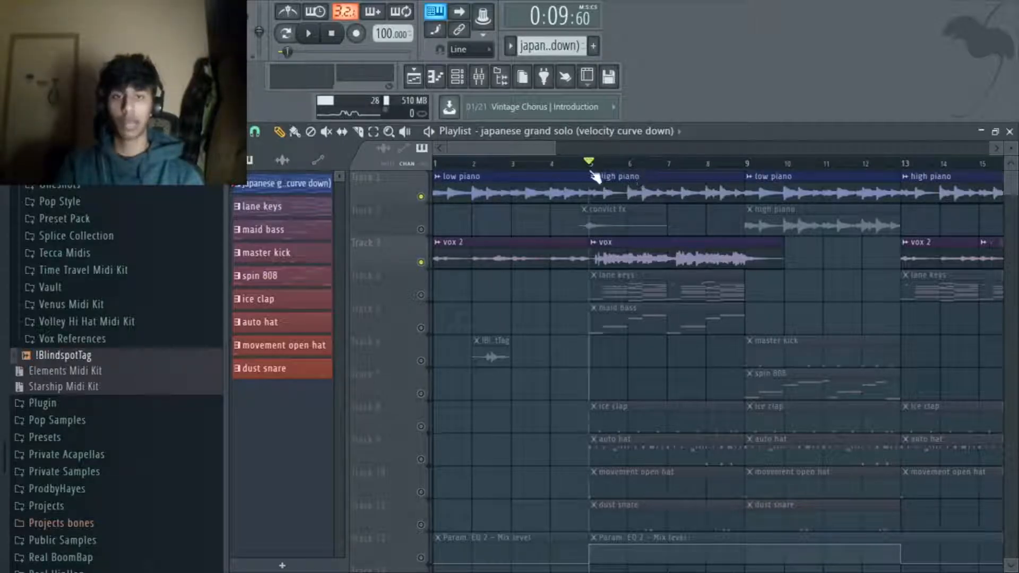
left_click(308, 32)
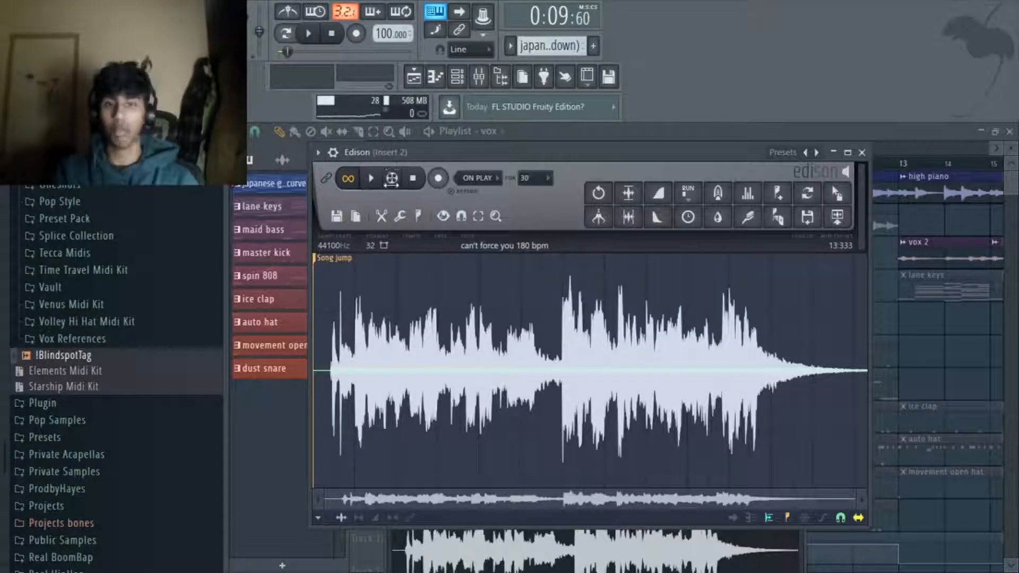
- Show the lane keys pattern's chord notes in the Piano roll and play them back
left_click(370, 178)
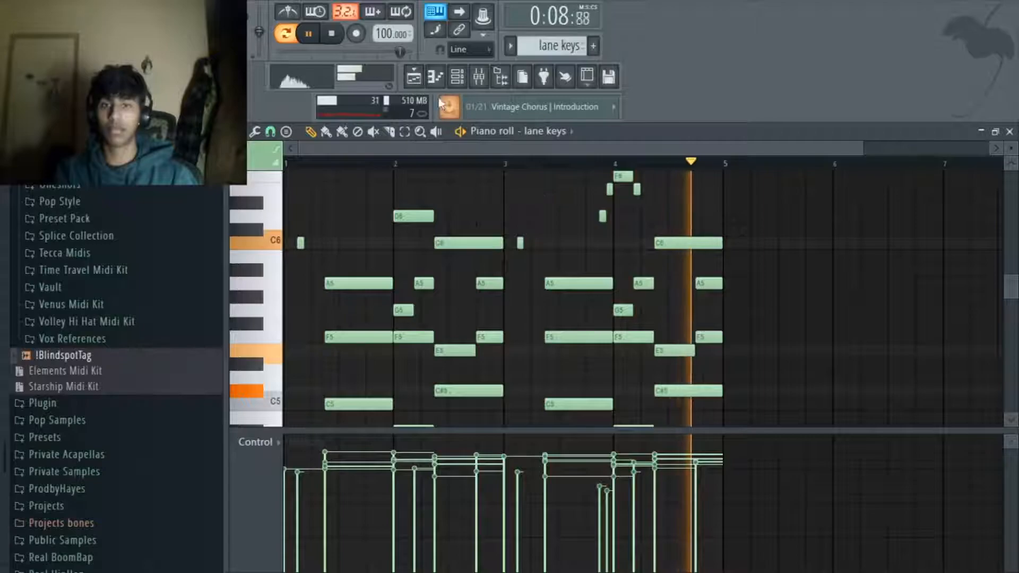
- Review the lane keys insert chain with ValhallaSupermassive, EQ and delay, then return to the Playlist
left_click(457, 76)
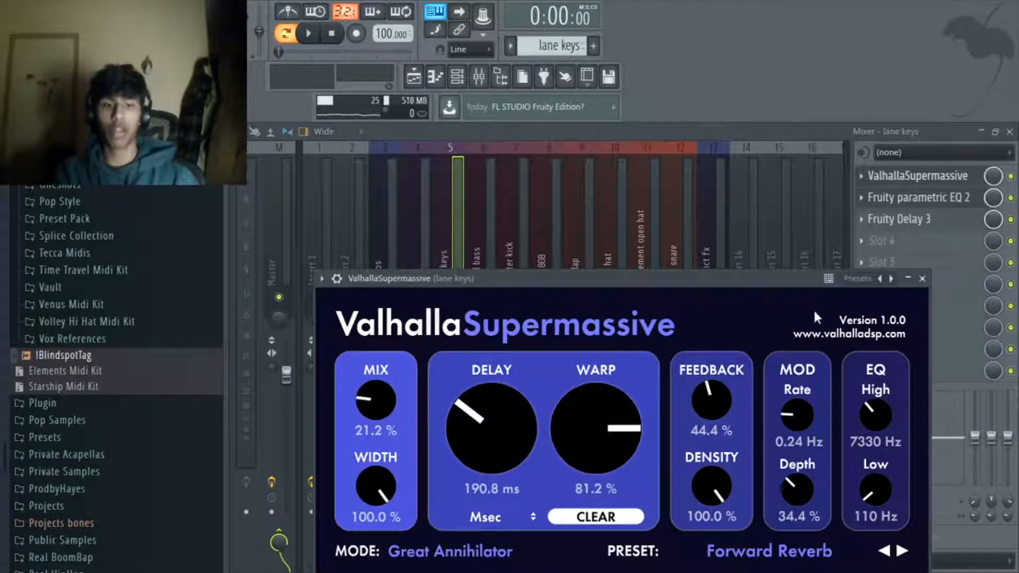
left_click(921, 197)
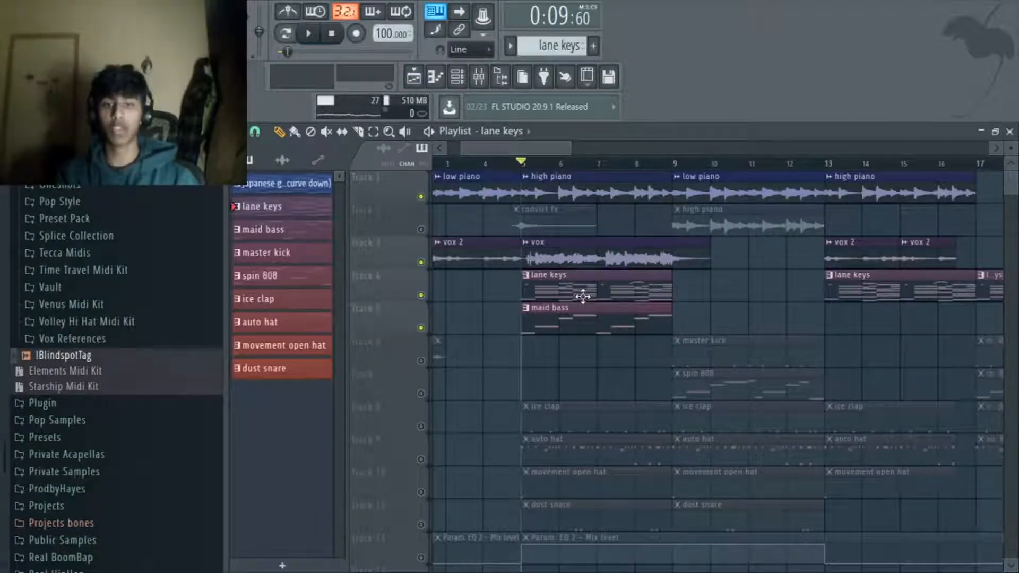
- Play past the master kick clips and show the spin 808 bass pattern's notes in the Piano roll
left_click(307, 33)
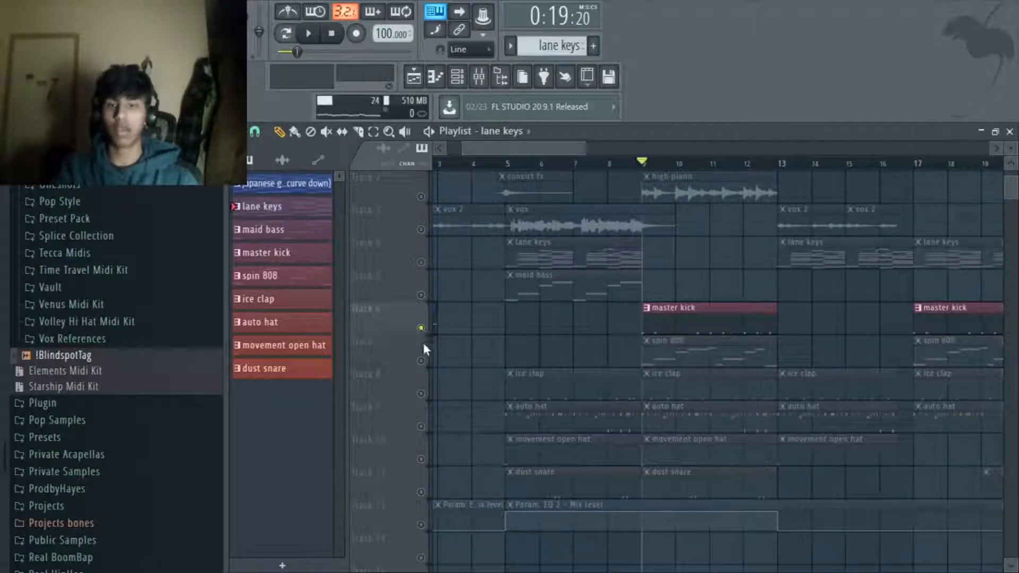
left_click(308, 33)
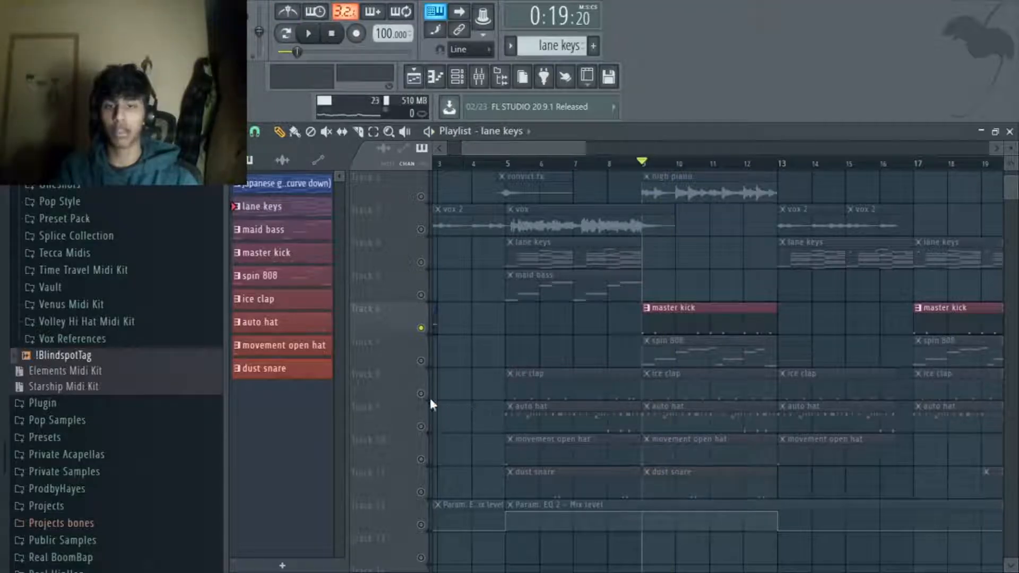
left_click(308, 33)
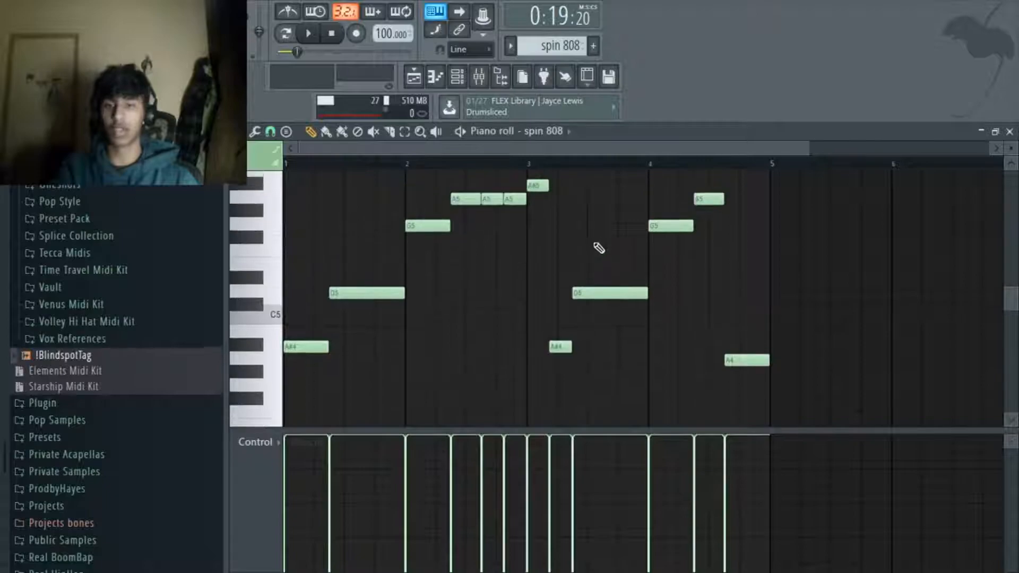
- Show the auto hat pattern's rapid hi-hat notes and velocities in the Piano roll
left_click(307, 33)
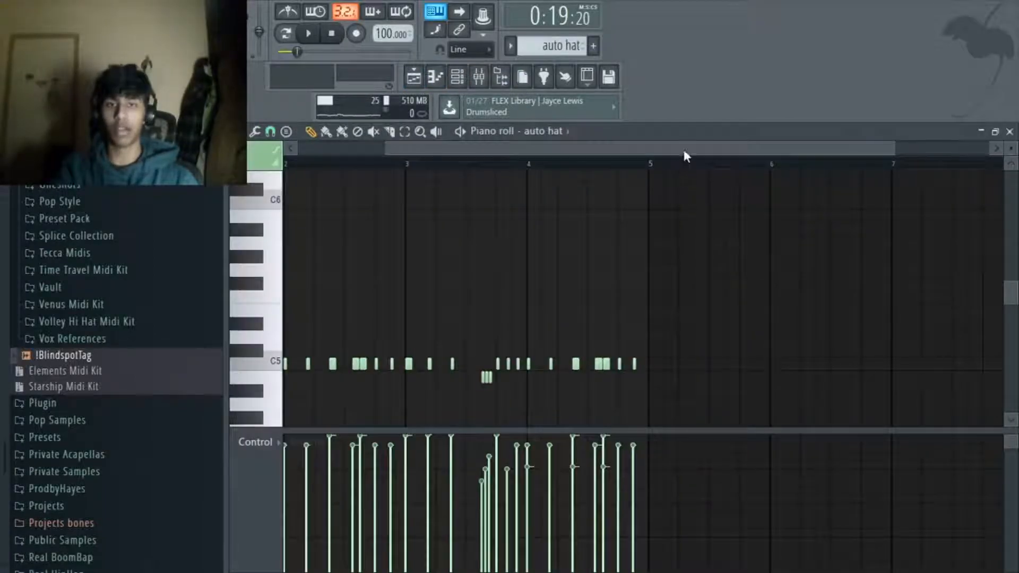
left_click(413, 76)
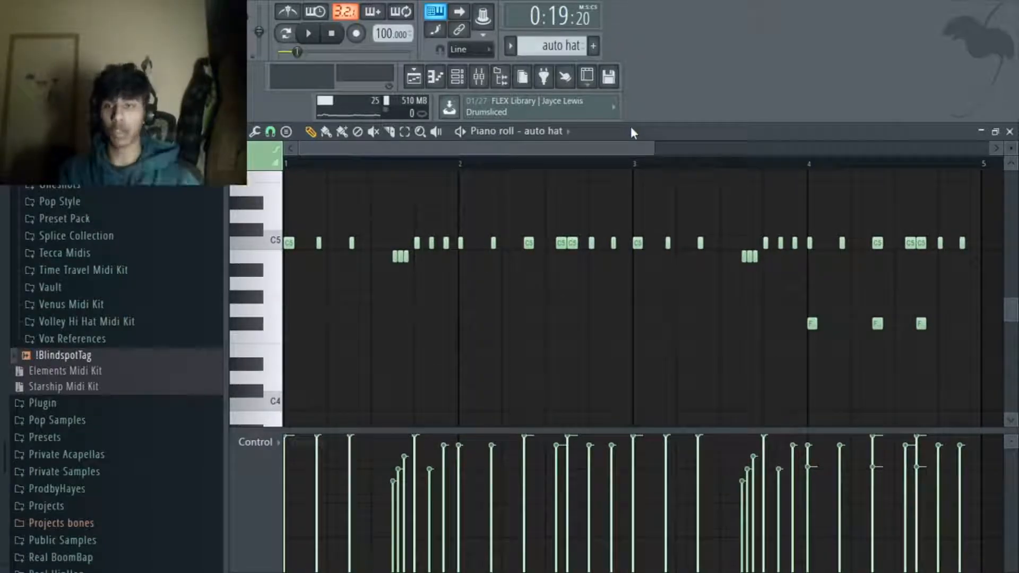
left_click(307, 32)
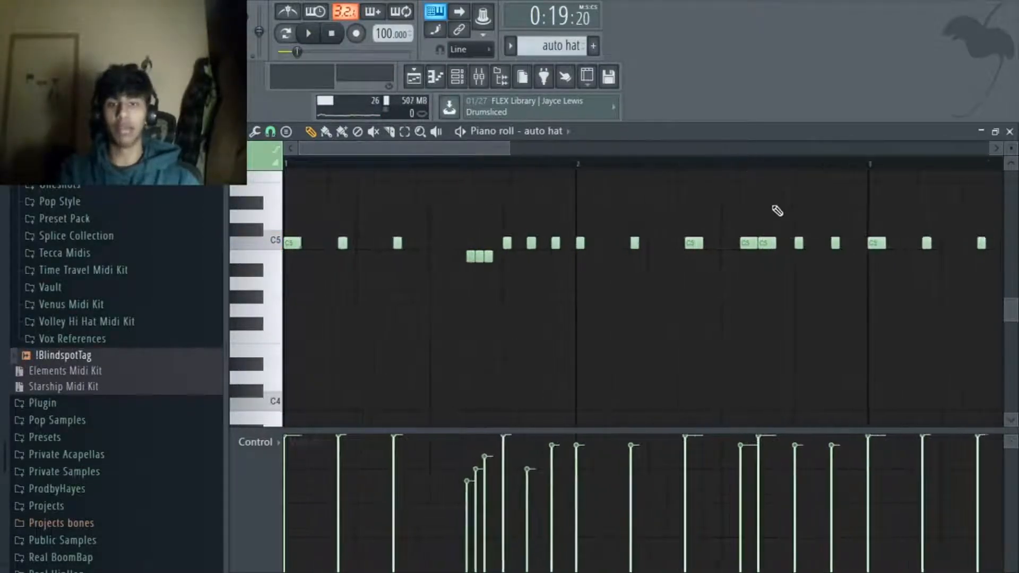
left_click(307, 33)
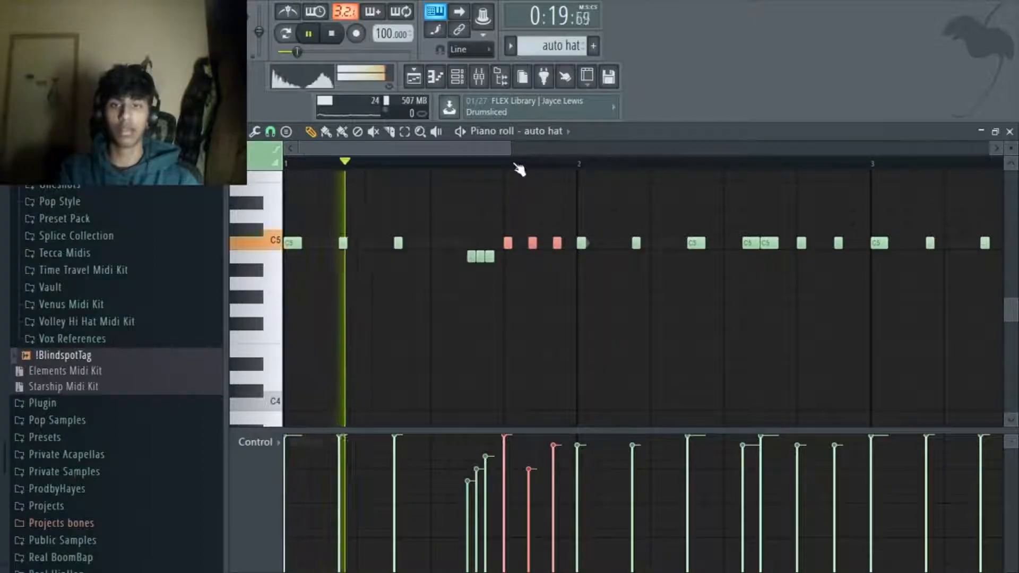